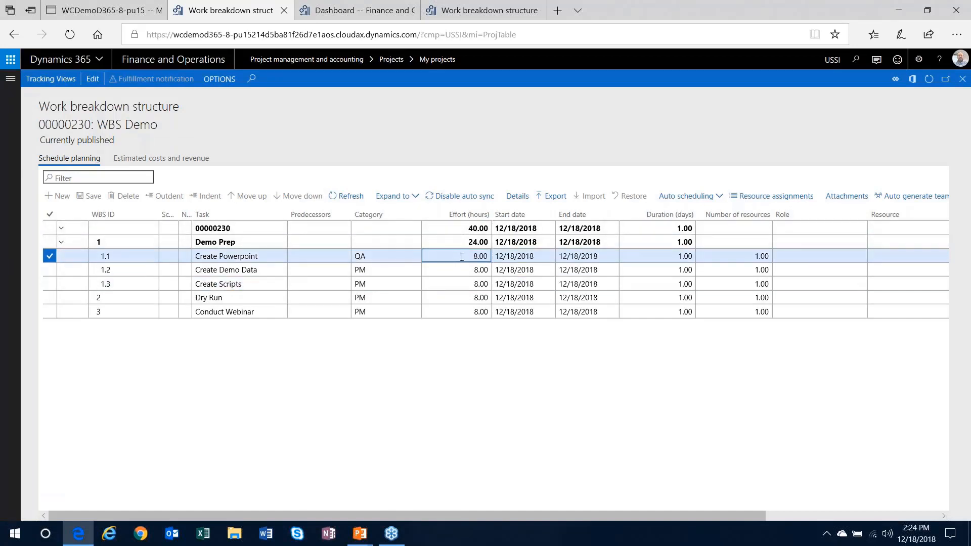
Give Create Powerpoint 24 hours of effort and switch Auto scheduling on.
double_click(476, 256)
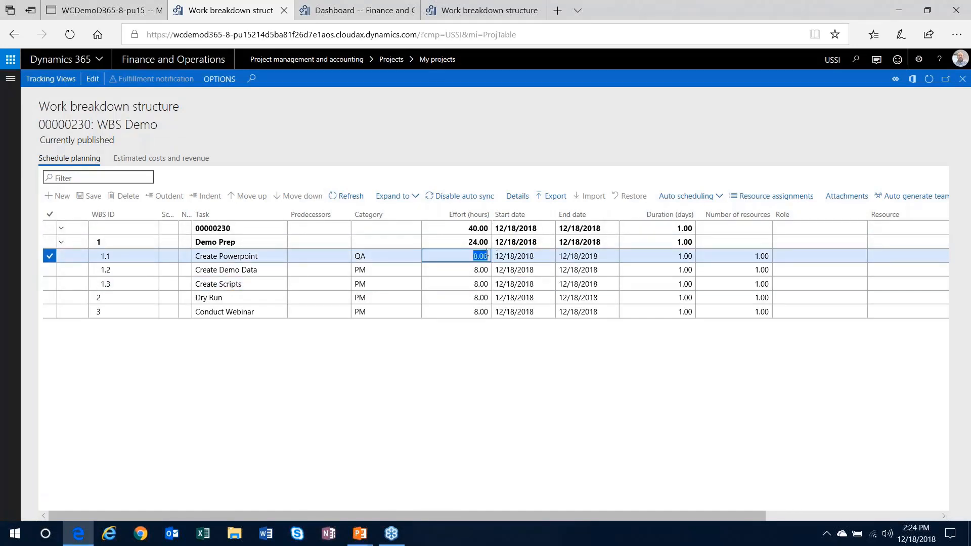
left_click(470, 256)
type("24")
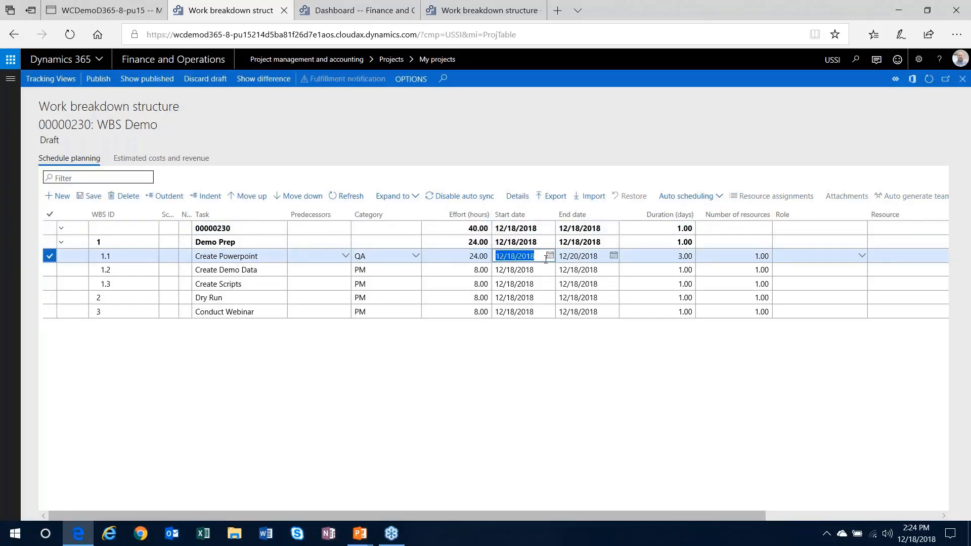
left_click(686, 196)
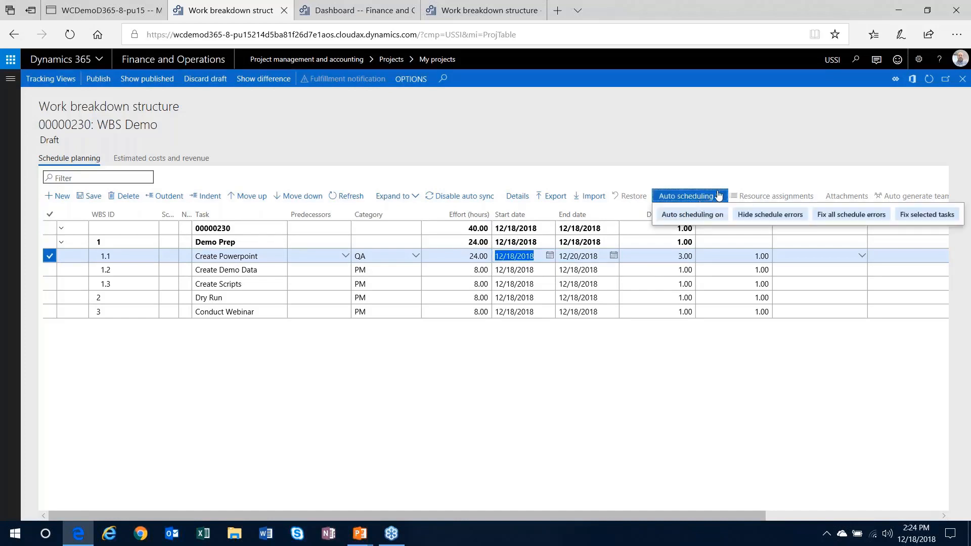
left_click(689, 195)
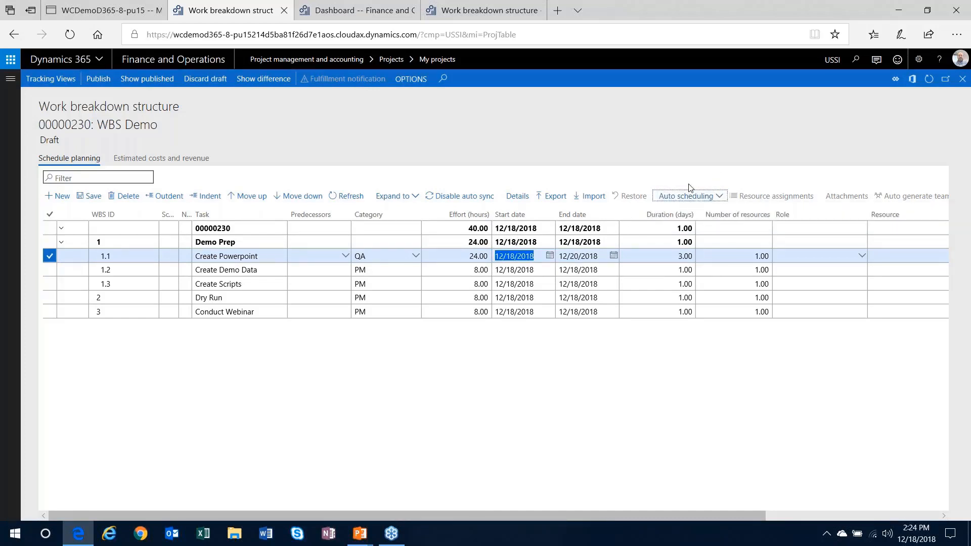
left_click(477, 269)
type("16")
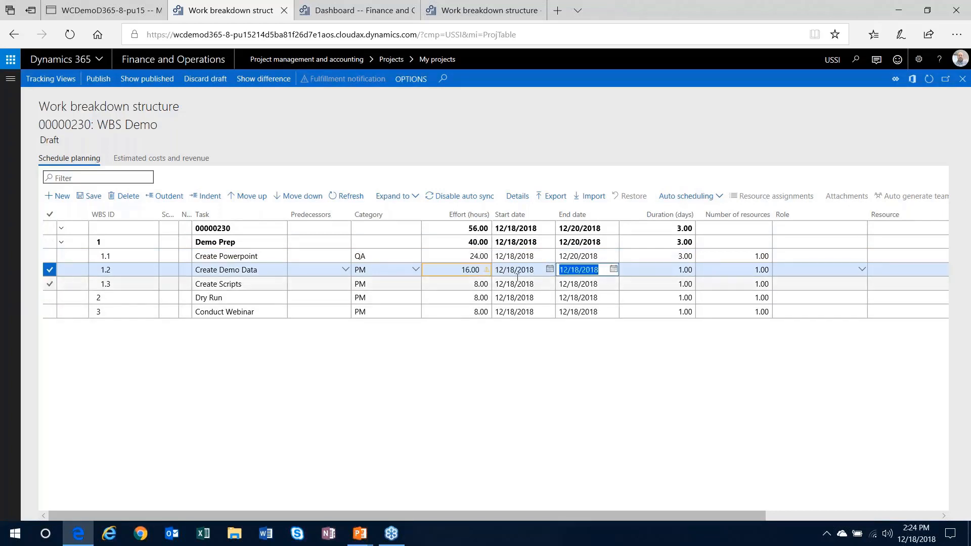
Set efforts to 24 hours for Create Demo Data and 16 hours for Create Scripts and Dry Run.
left_click(657, 269)
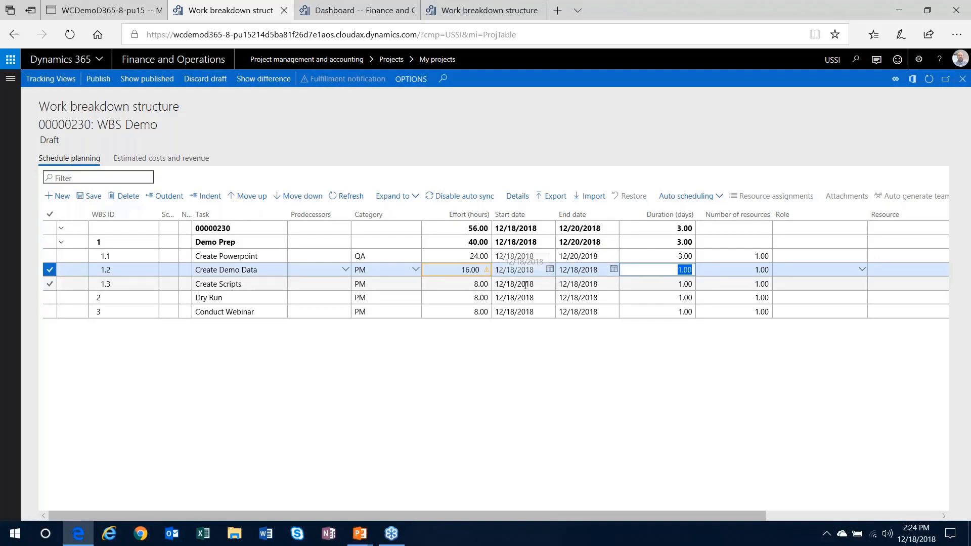
left_click(687, 196)
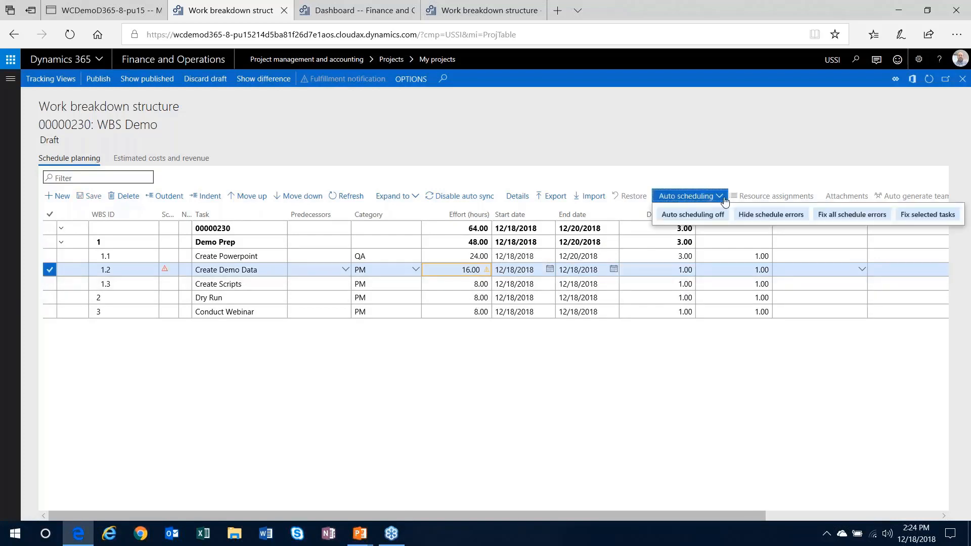
mouse_move(555, 266)
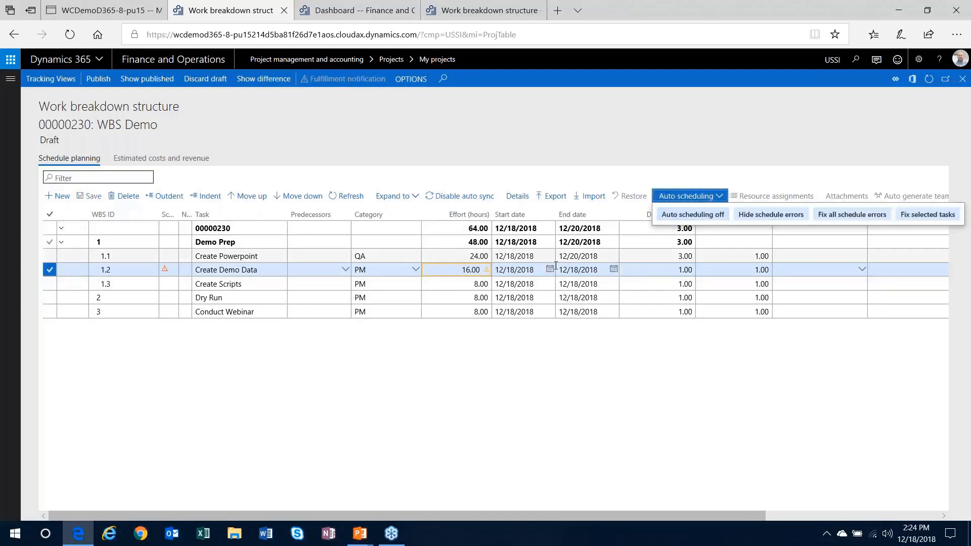
left_click(455, 269)
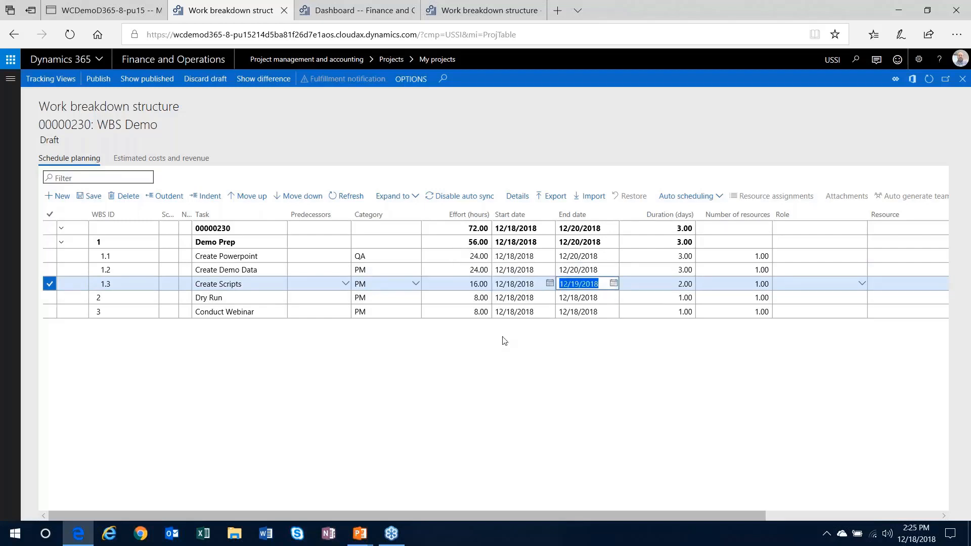
left_click(456, 297)
type("16")
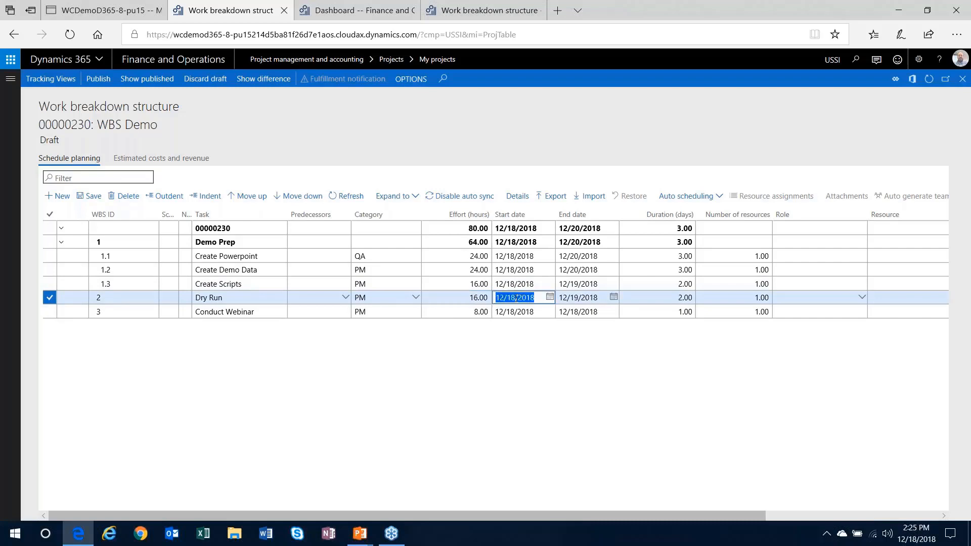
left_click(455, 312)
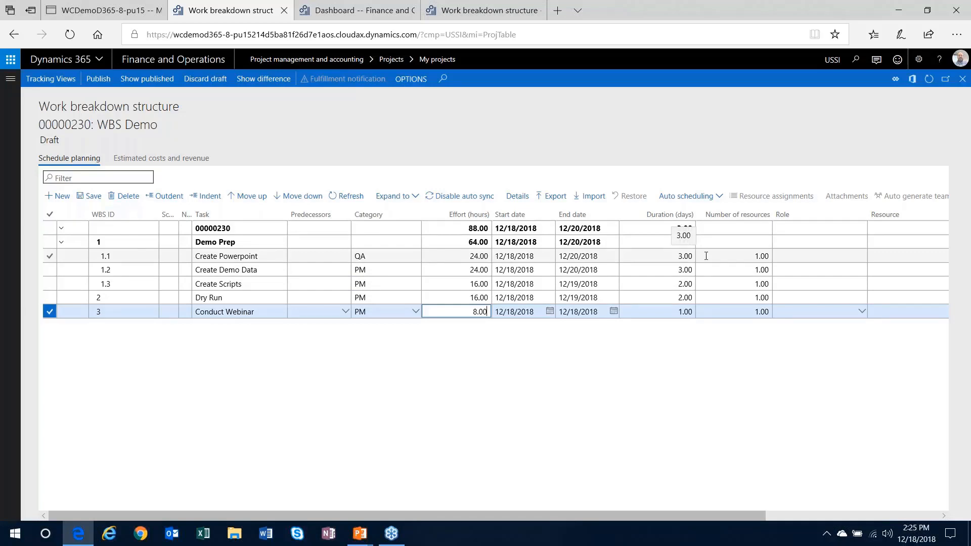
Set Create Powerpoint's Number of resources to 3.
left_click(734, 256)
type("3")
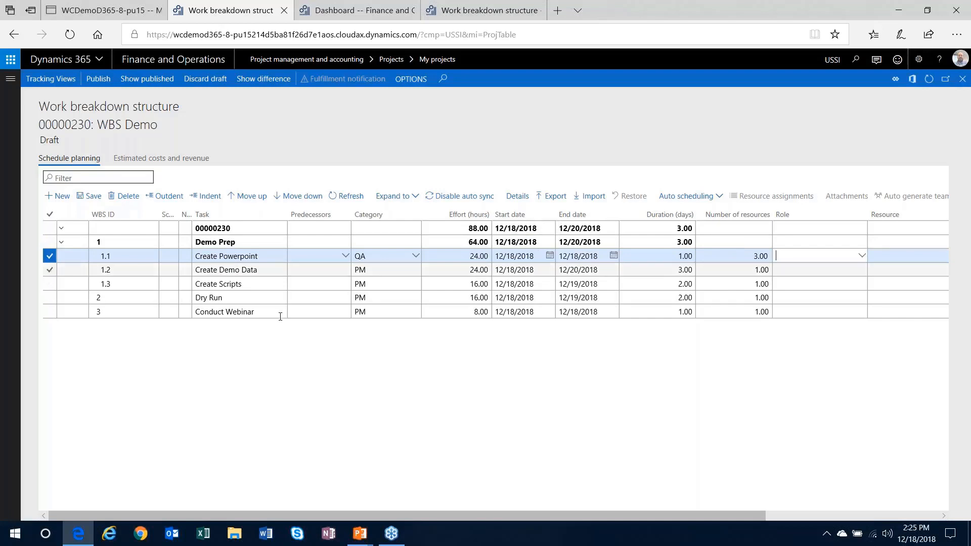
left_click(319, 312)
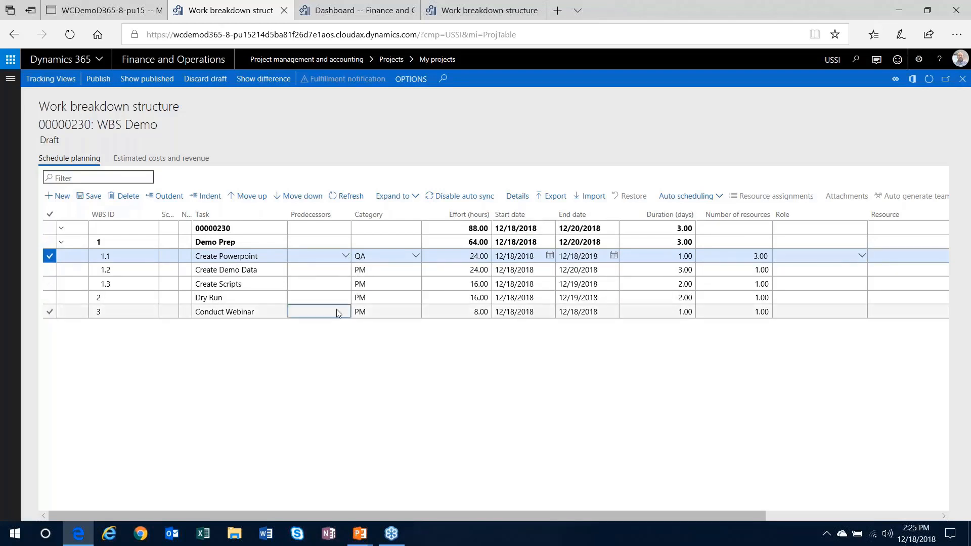
Make Dry Run the predecessor of Conduct Webinar.
left_click(346, 311)
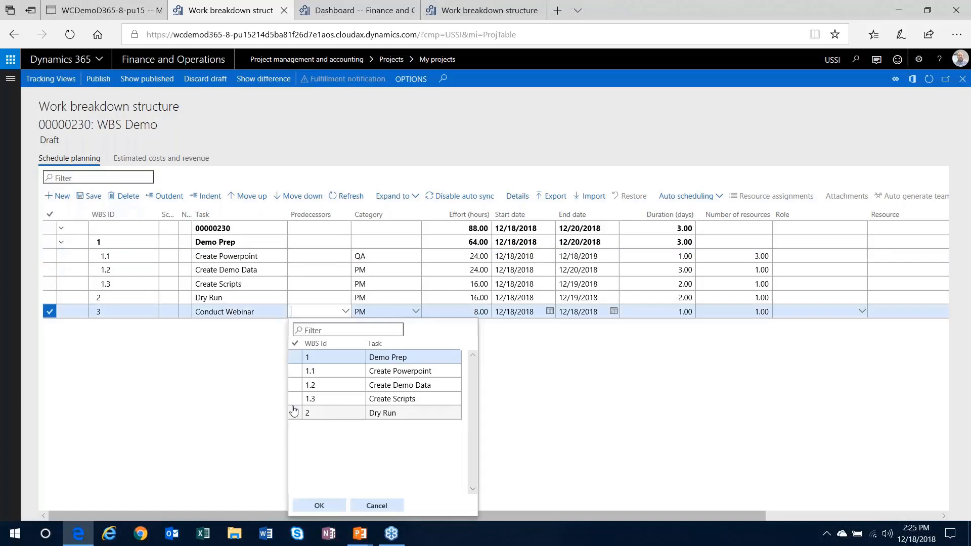
left_click(382, 412)
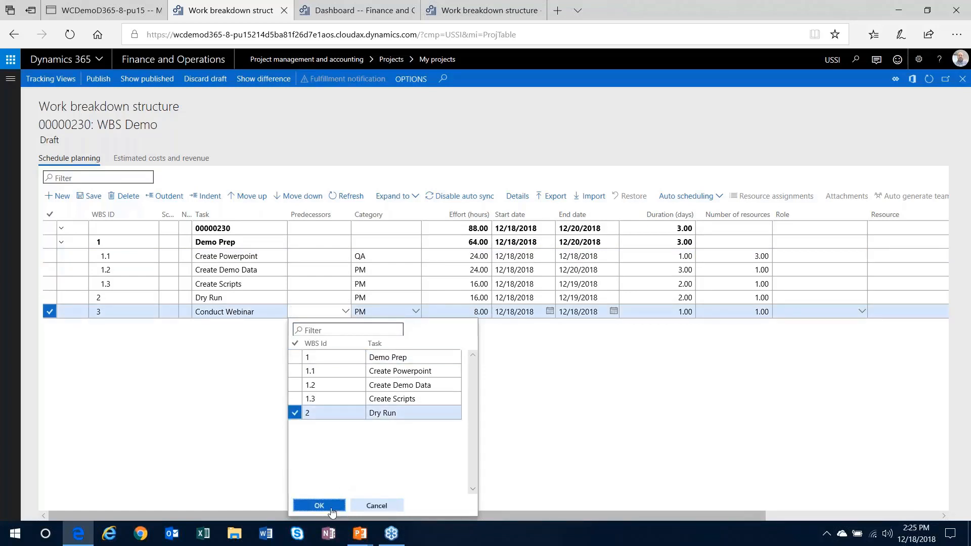
left_click(318, 505)
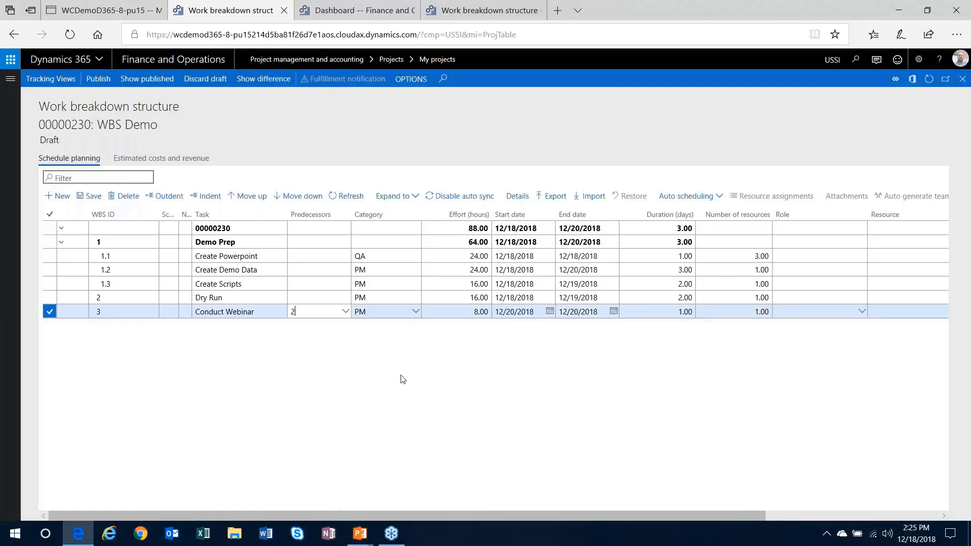
Make Demo Prep the only predecessor of Dry Run.
left_click(319, 297)
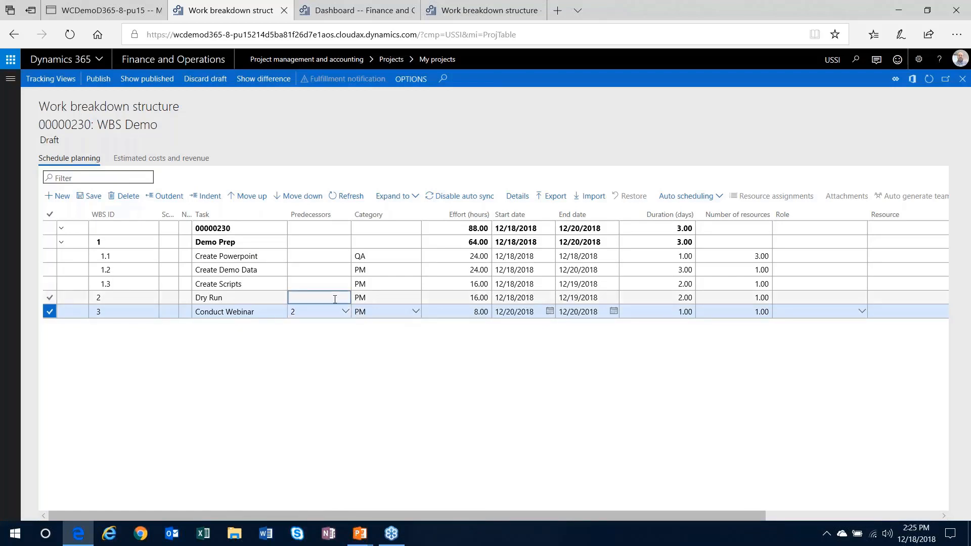
left_click(318, 298)
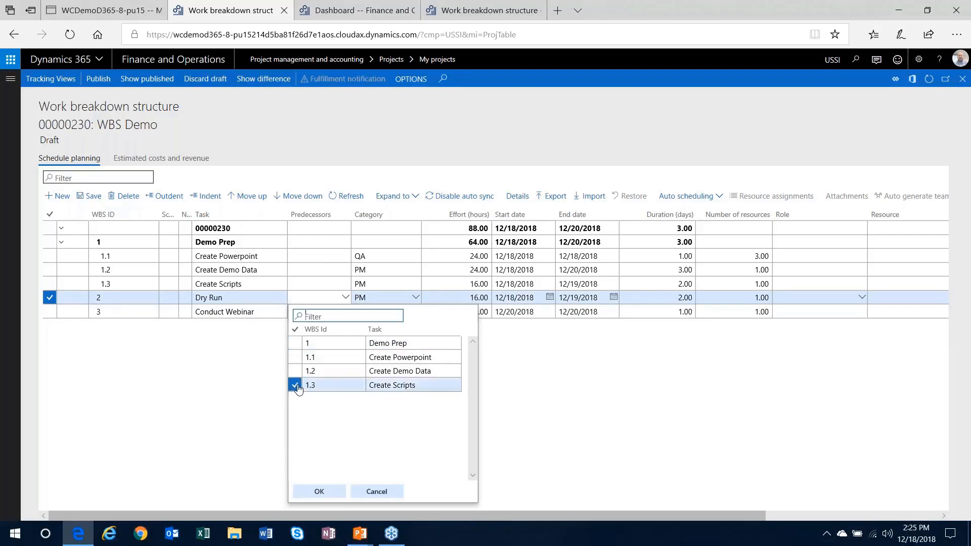
left_click(294, 385)
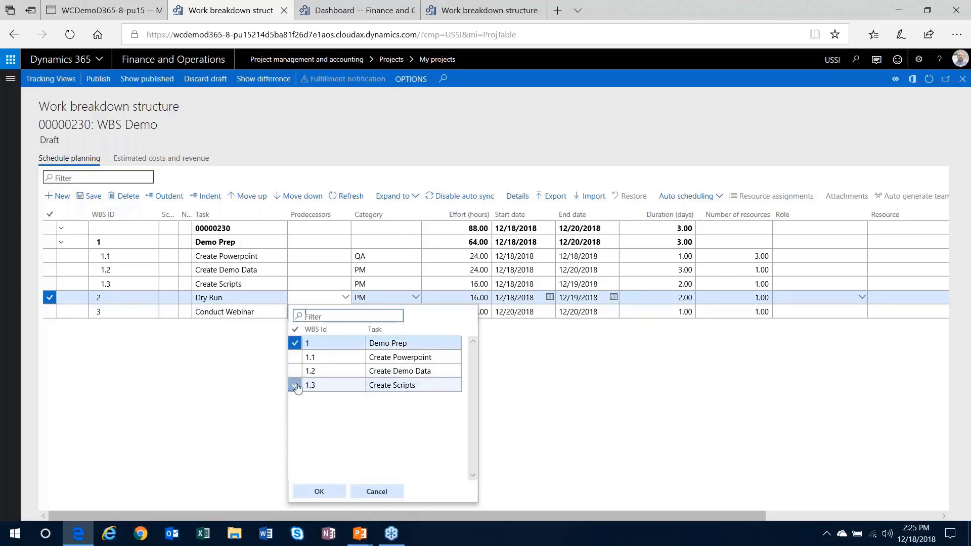
left_click(319, 492)
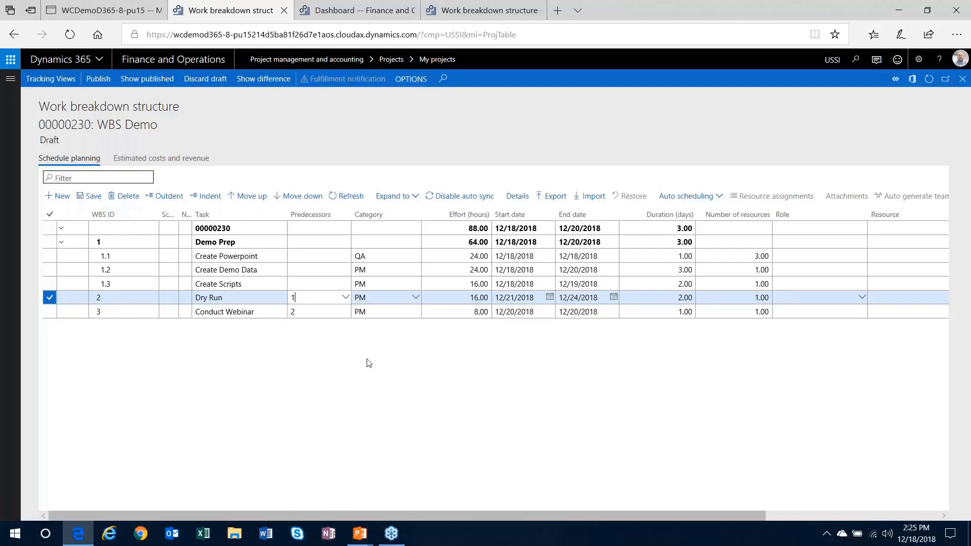
Make 1.2 Create Demo Data the predecessor of 1.3 Create Scripts.
left_click(318, 283)
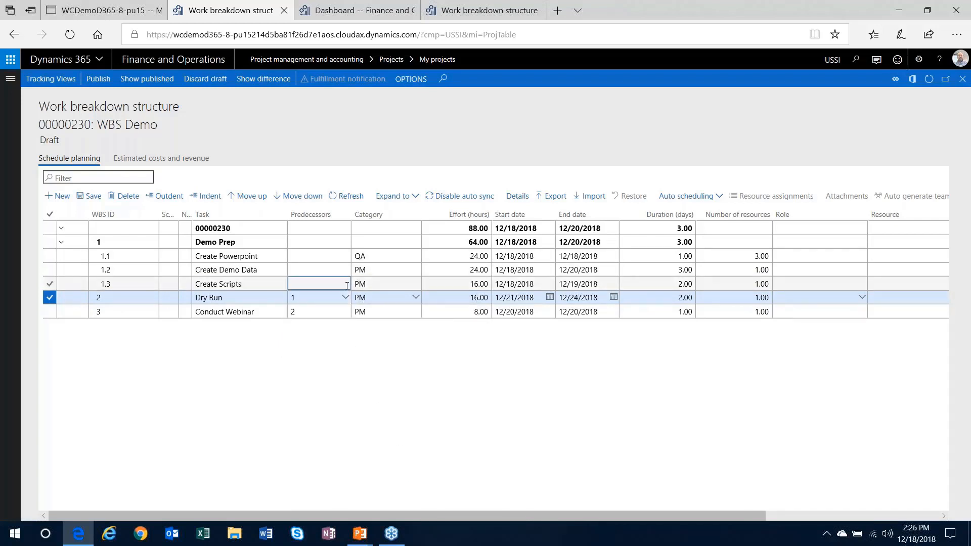
left_click(318, 283)
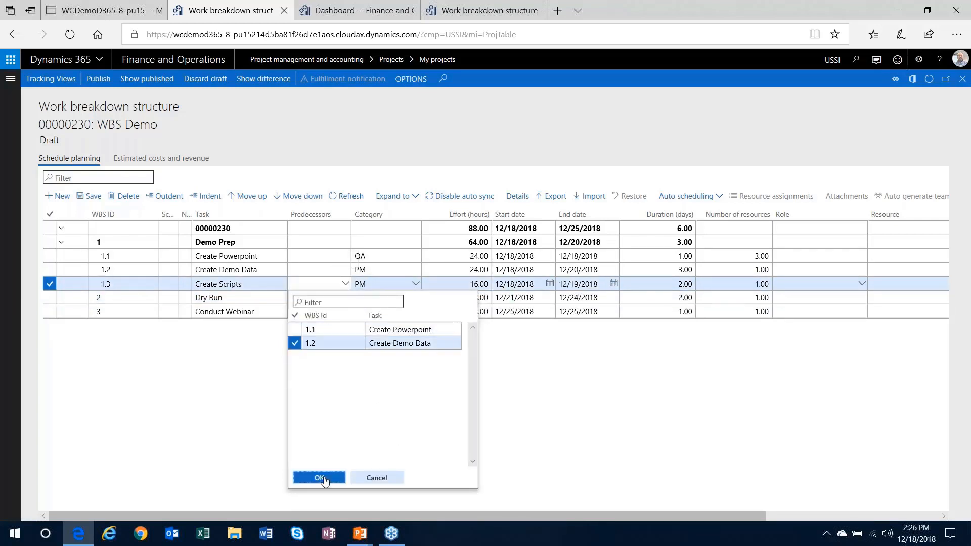
left_click(318, 477)
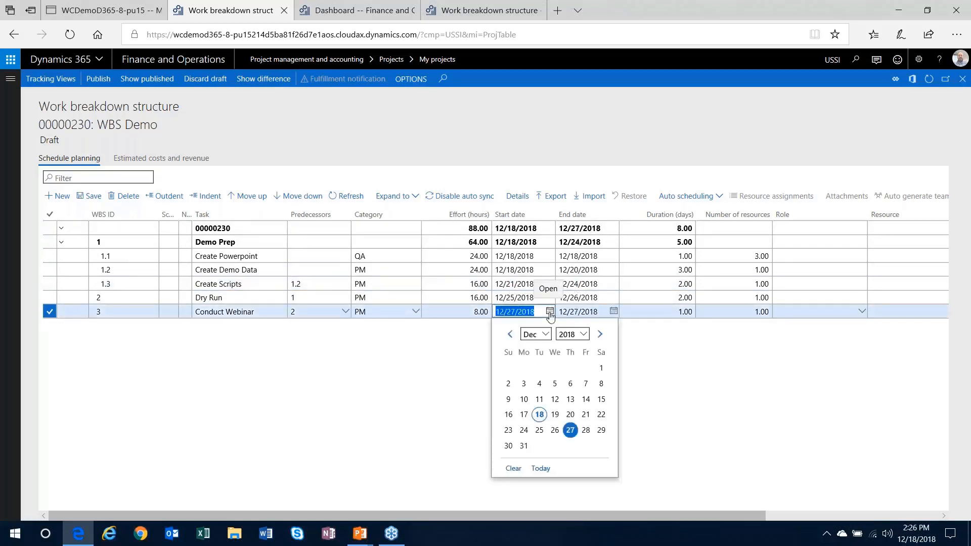
Set Conduct Webinar's end date to 12/28/2018, making it two days and 16 hours.
left_click(569, 430)
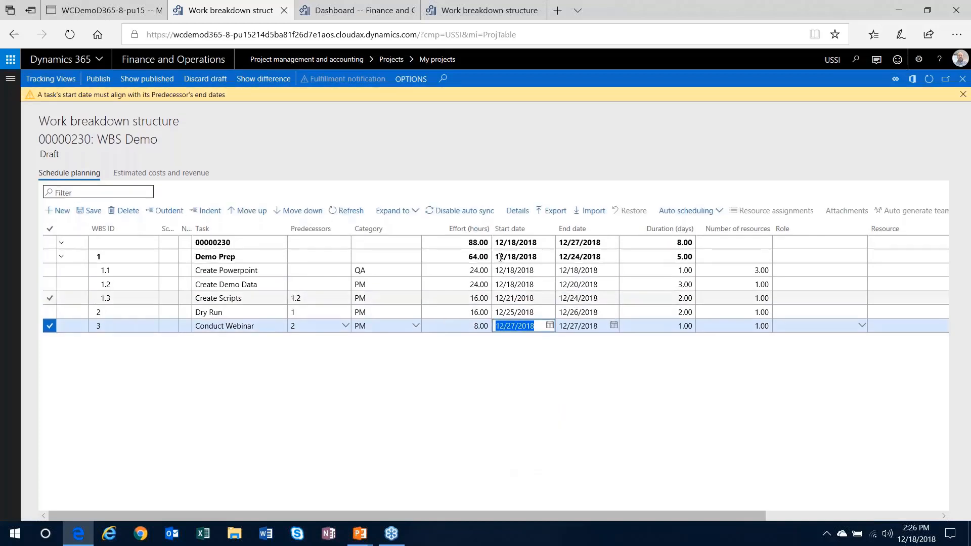
left_click(611, 324)
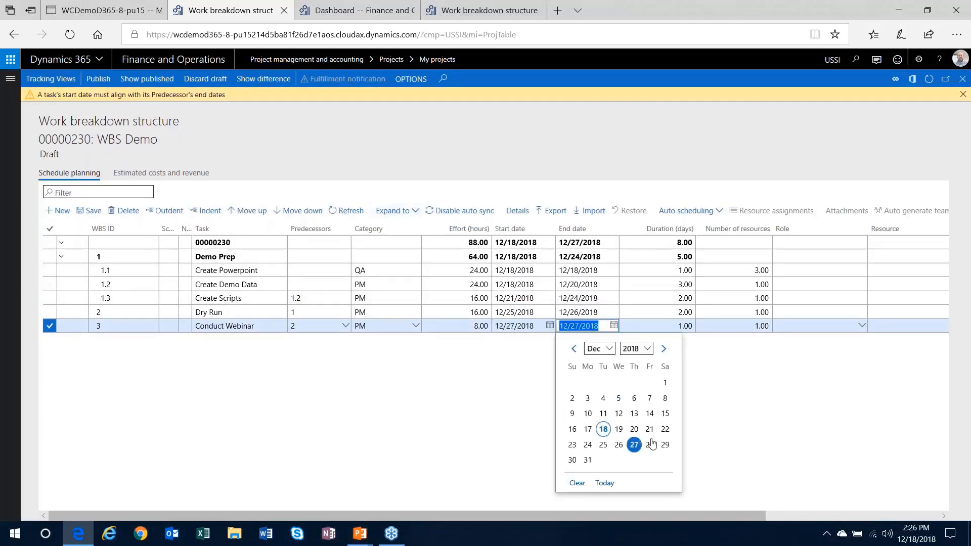
mouse_move(230, 111)
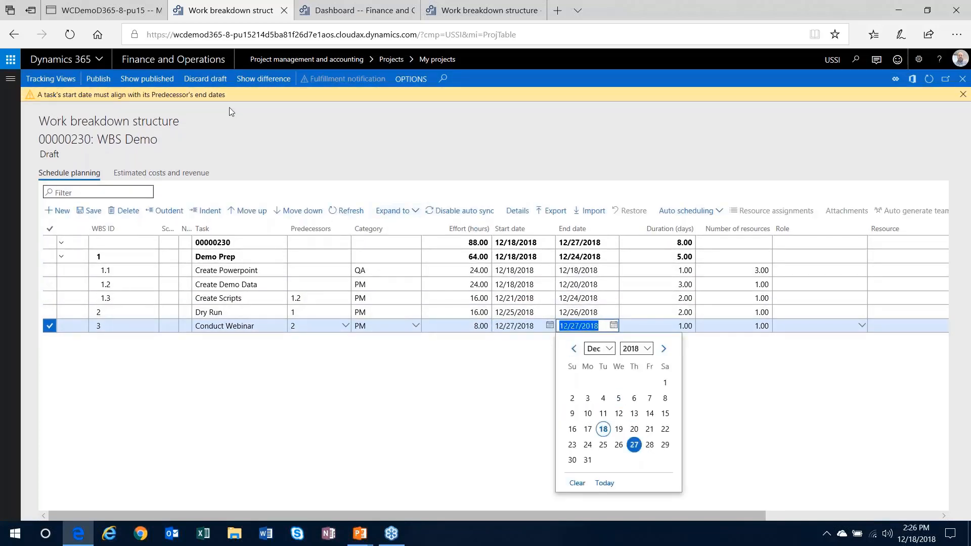
mouse_move(241, 99)
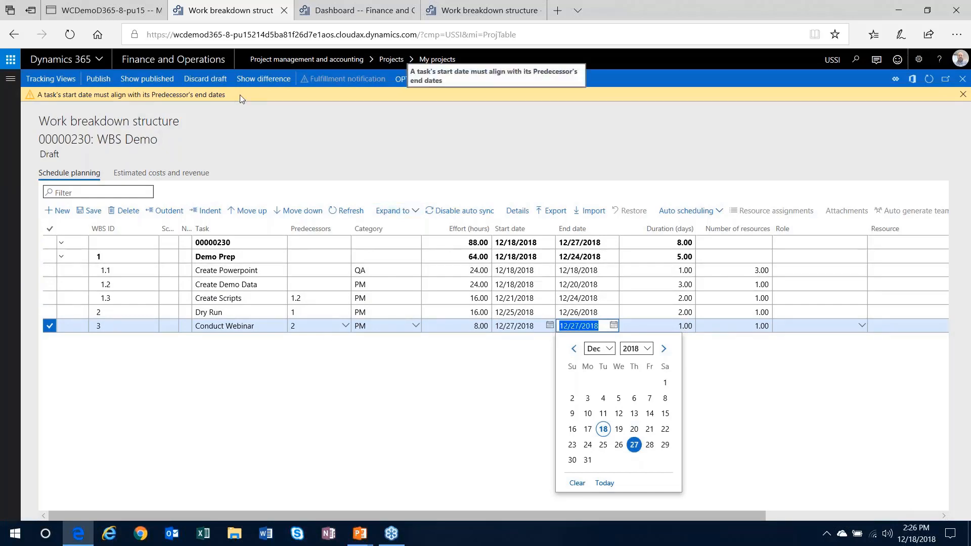
mouse_move(647, 513)
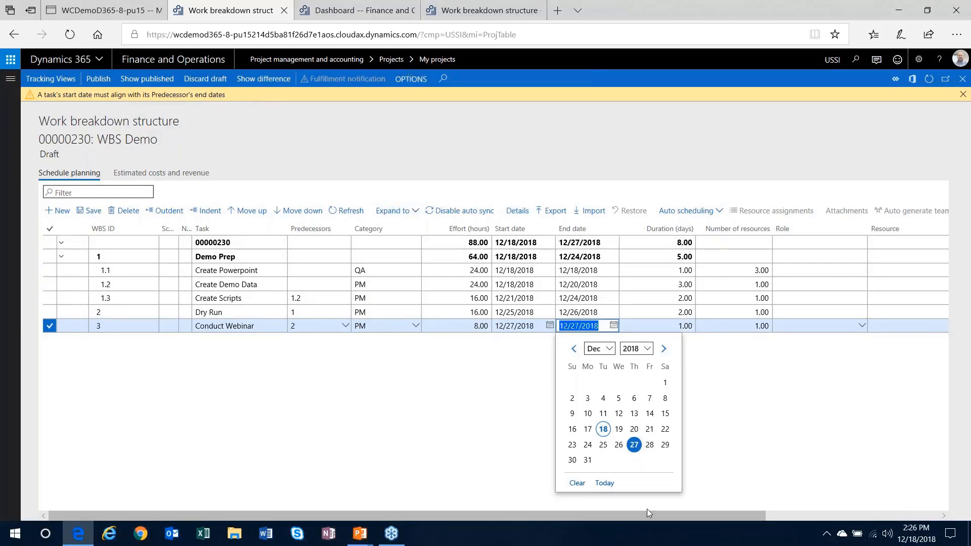
left_click(649, 445)
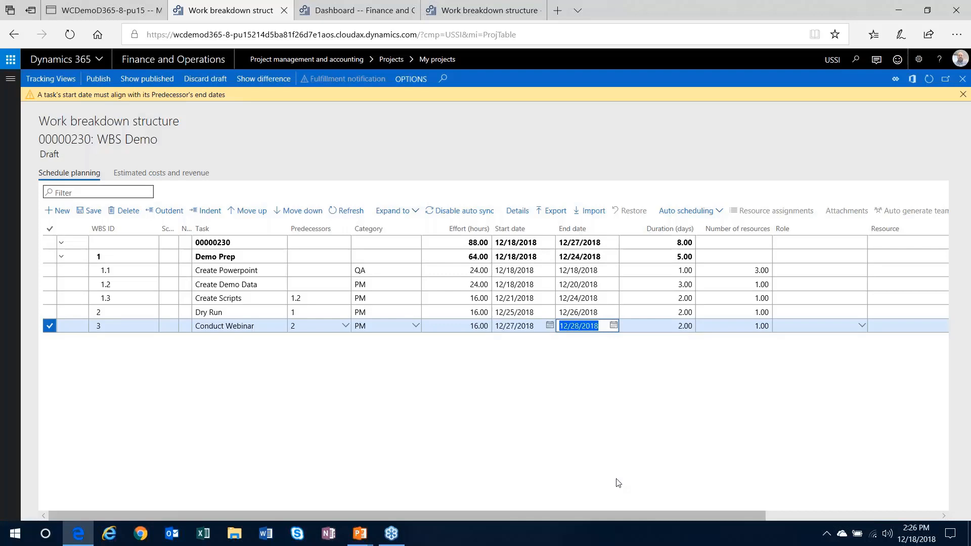
left_click(657, 325)
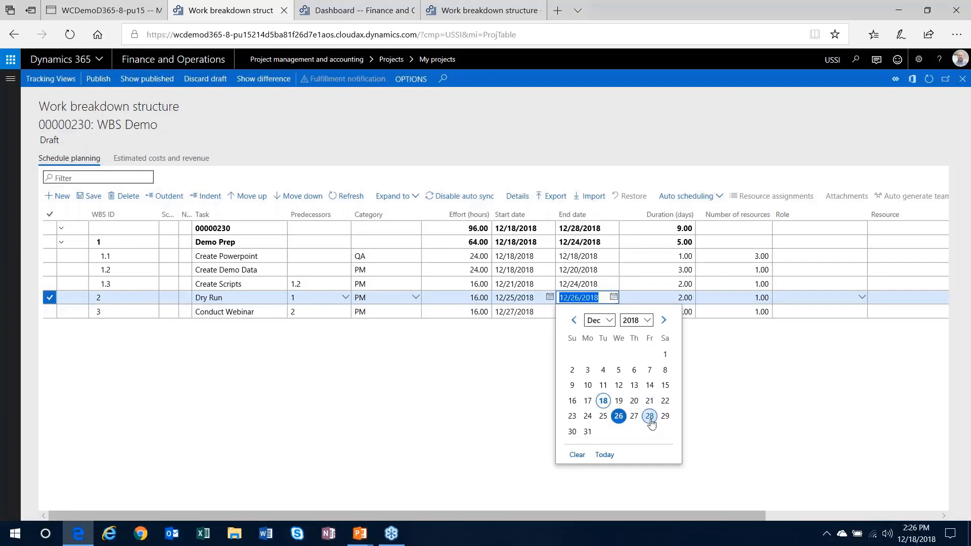
Move Dry Run's end date to 12/28 and then to 12/31/2018, pushing the project end to 1/2/2019.
left_click(650, 416)
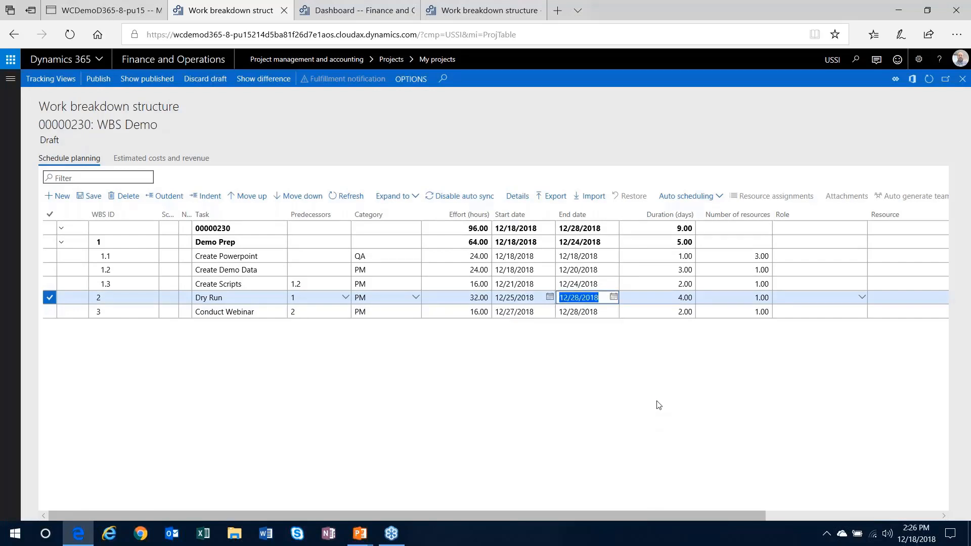
left_click(686, 195)
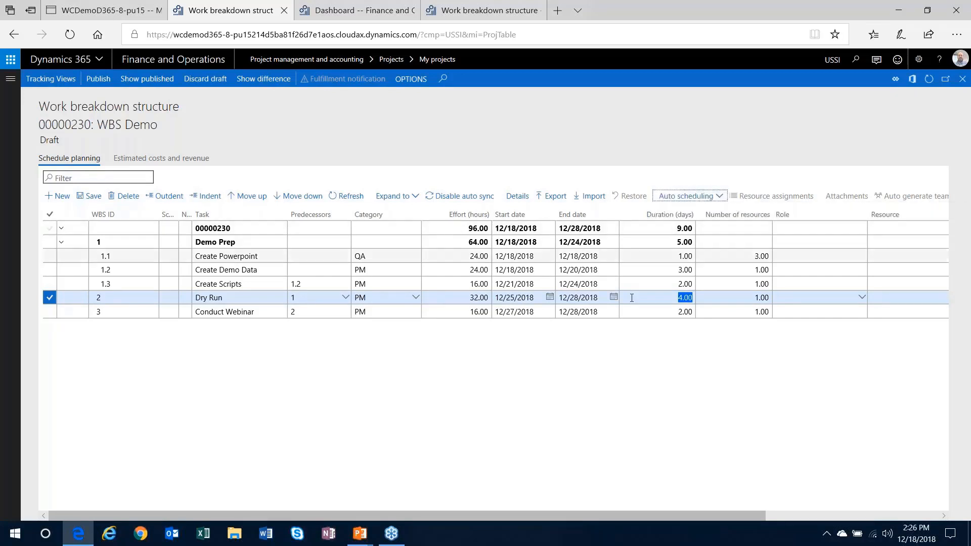
left_click(613, 298)
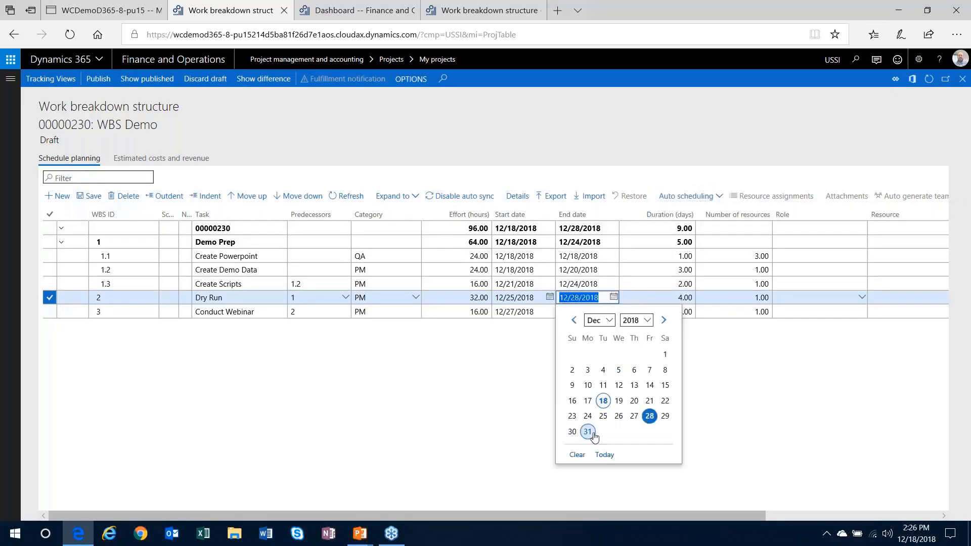
left_click(586, 432)
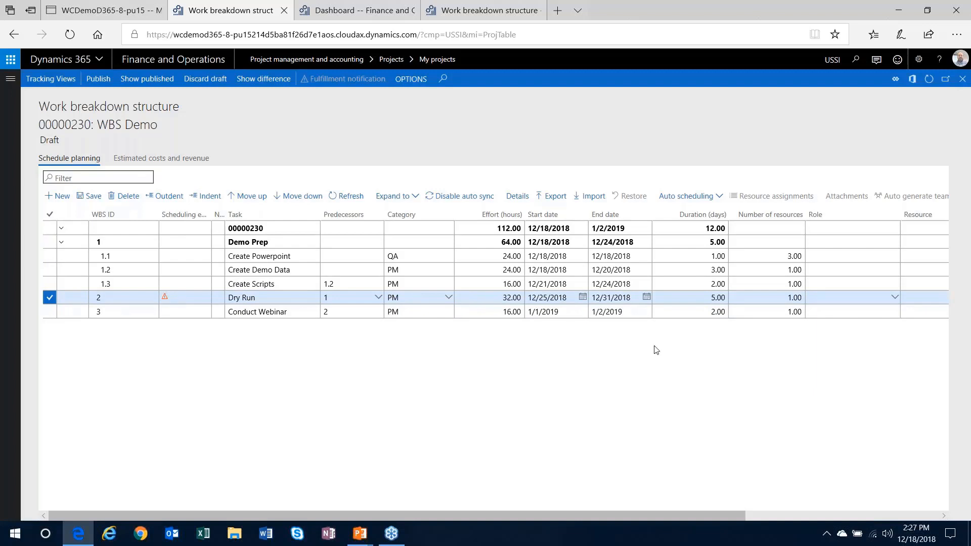
left_click(687, 195)
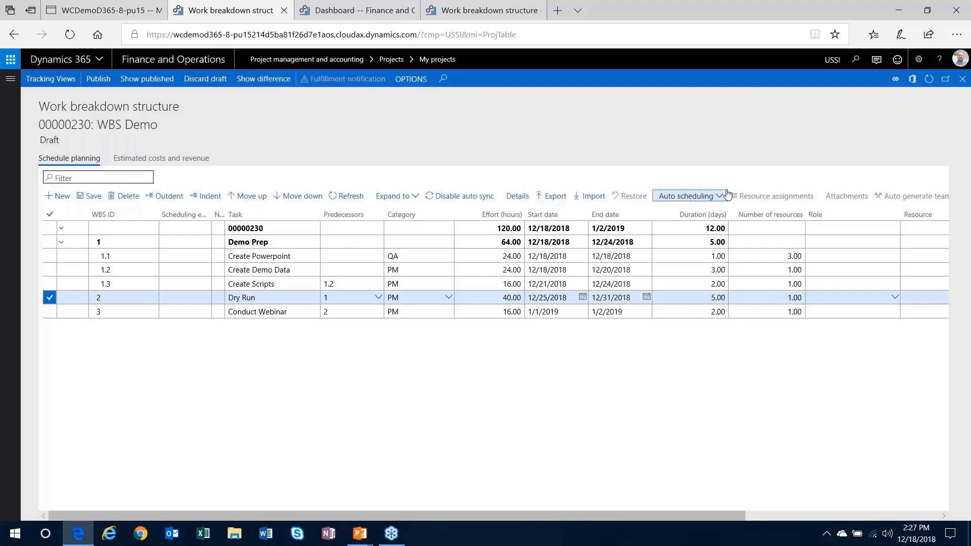
mouse_move(689, 196)
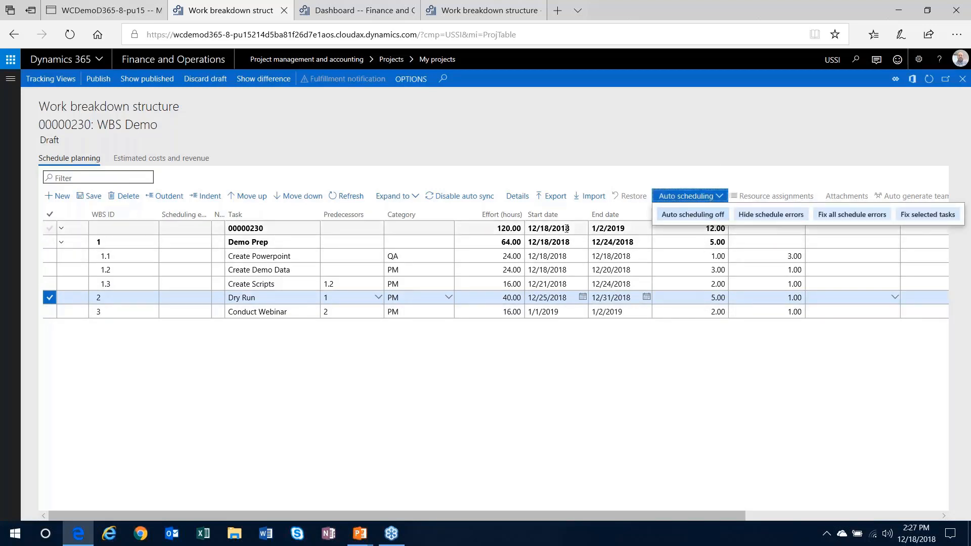
mouse_move(770, 214)
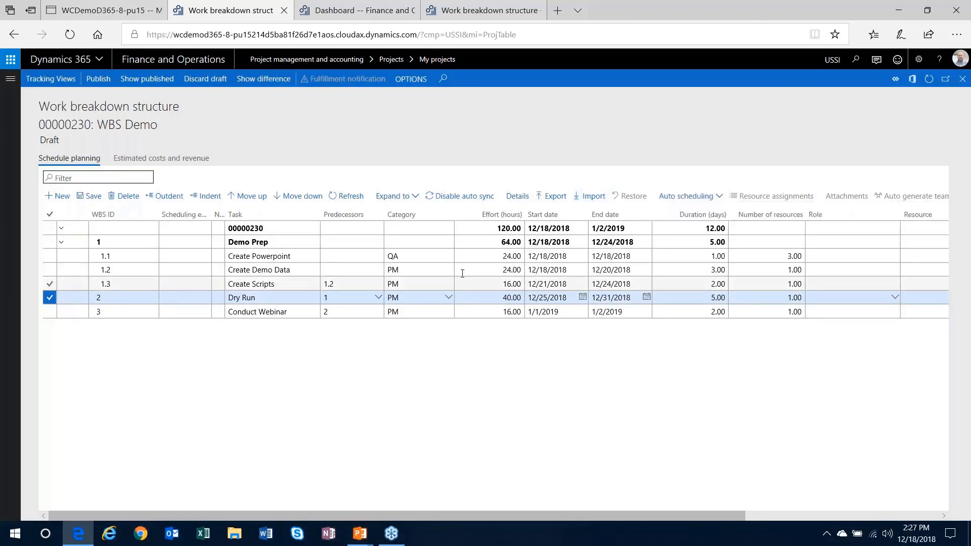
Set Dry Run's effort to 40 hours so its scheduling warning clears.
left_click(347, 297)
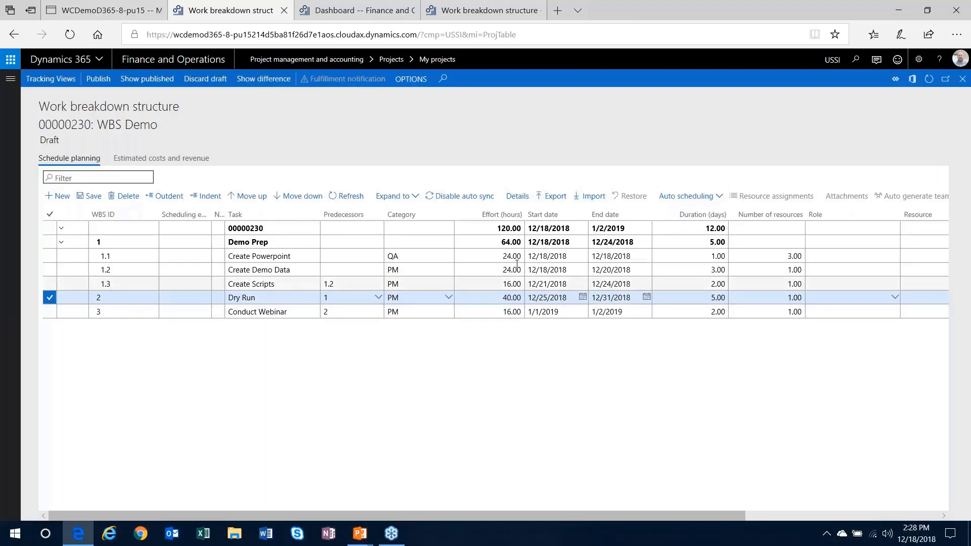
Publish WBS Demo so it shows Currently published at 120 hours over 12 days.
left_click(50, 256)
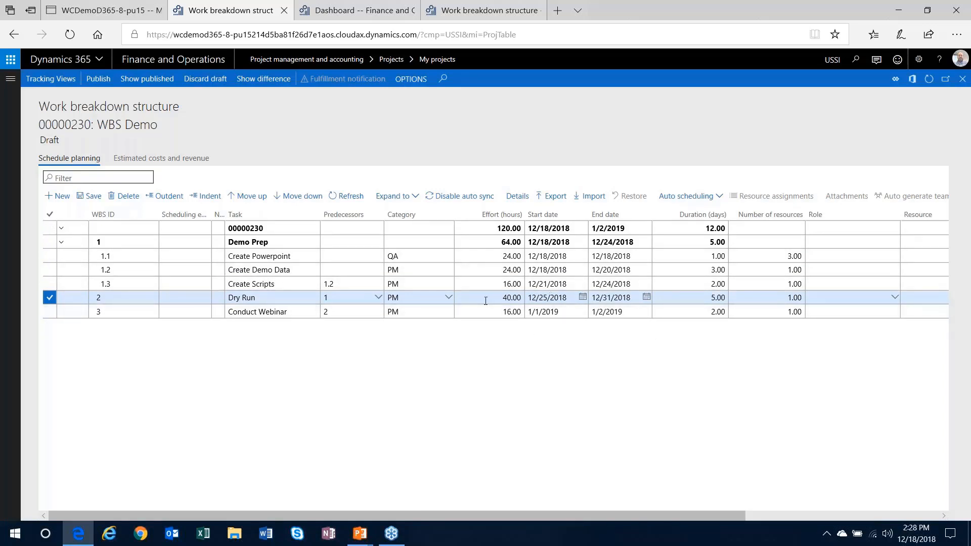
mouse_move(173, 59)
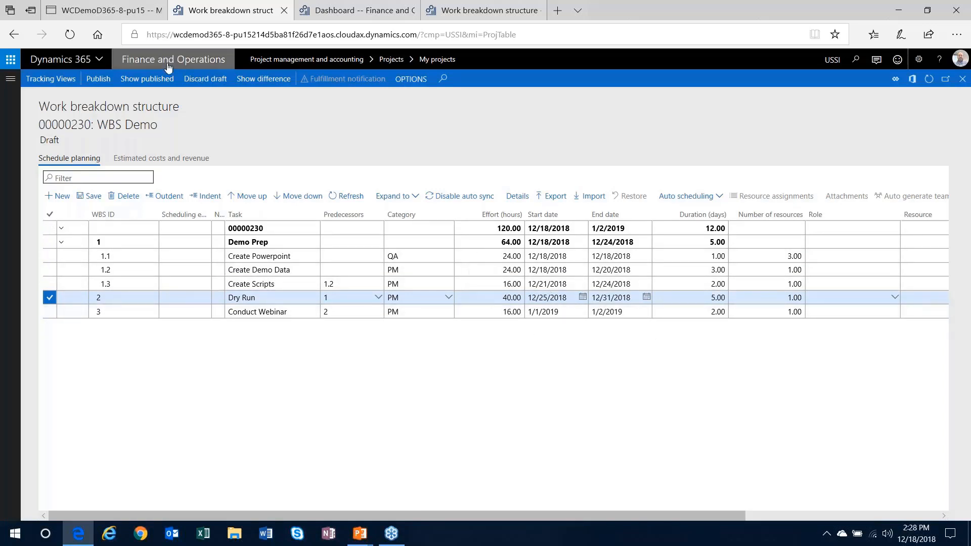
left_click(98, 79)
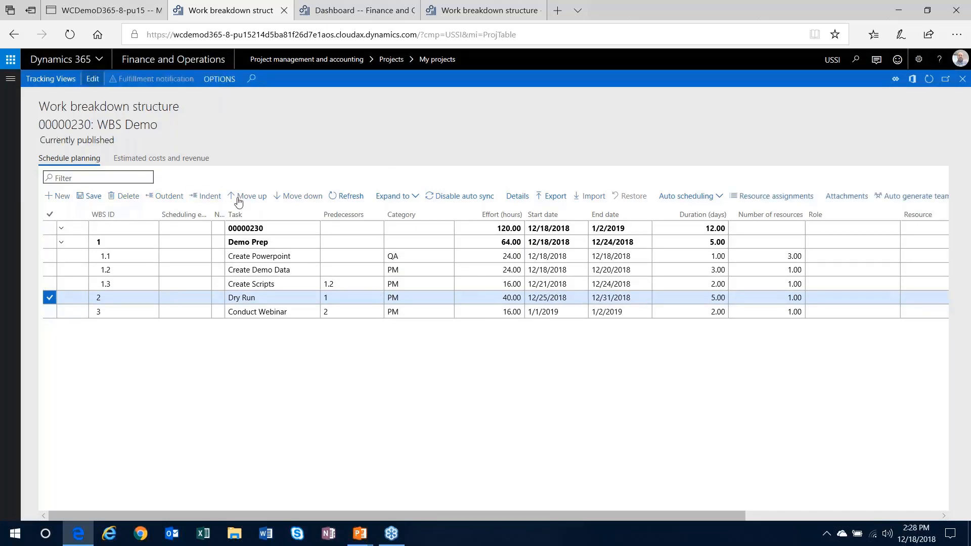